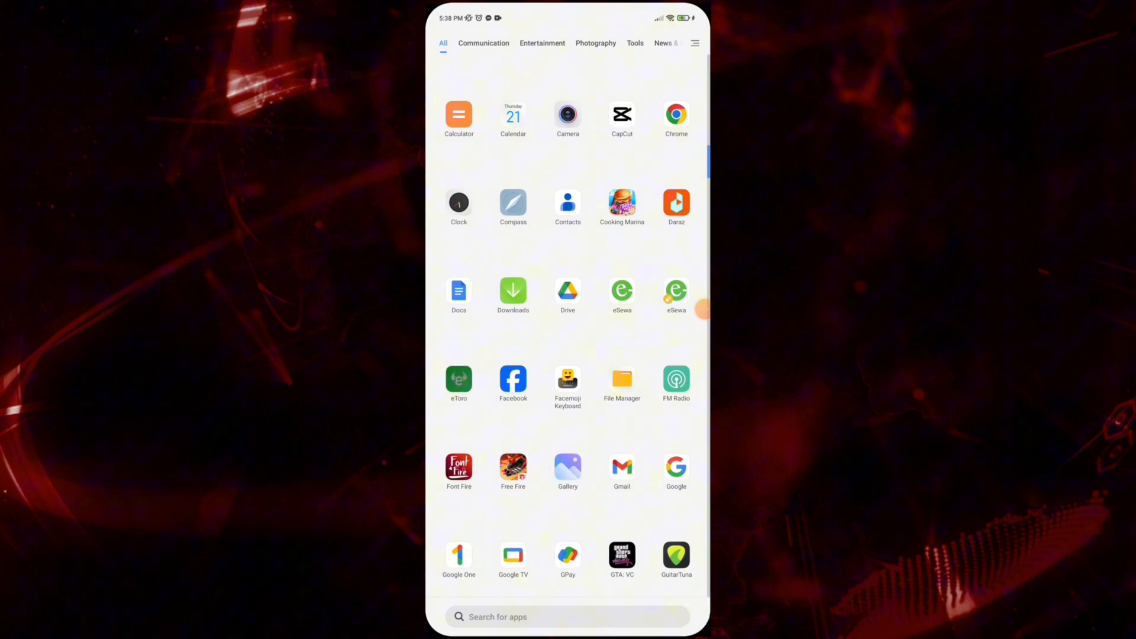
Launch the eToro app from the Android app drawer, landing on its settings page.
{"action": "left_click", "coordinate": [458, 380]}
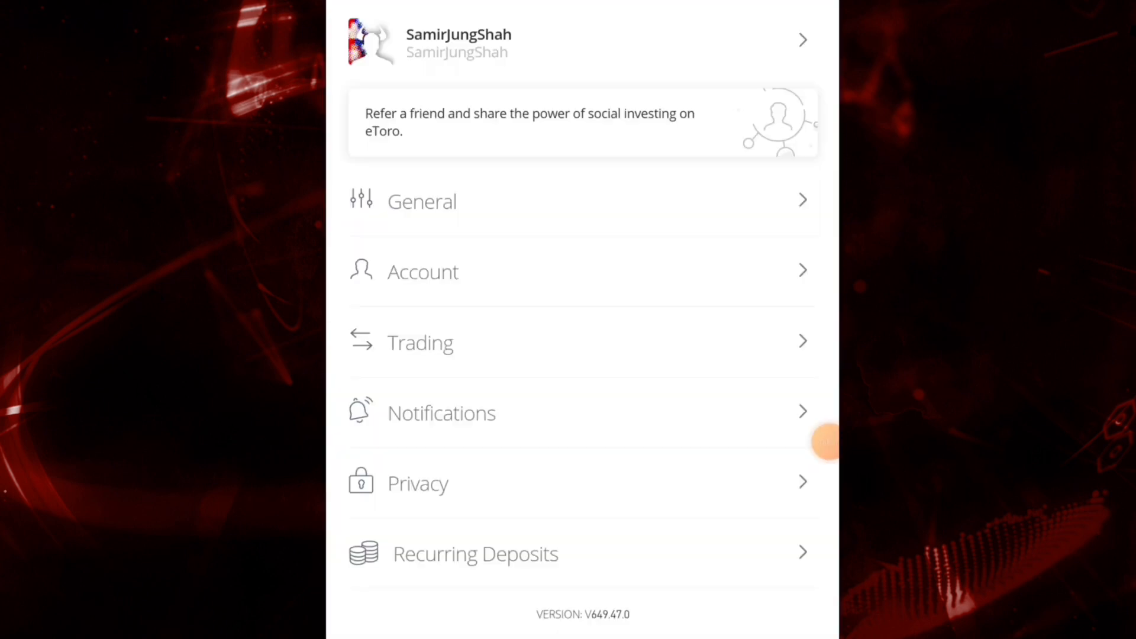